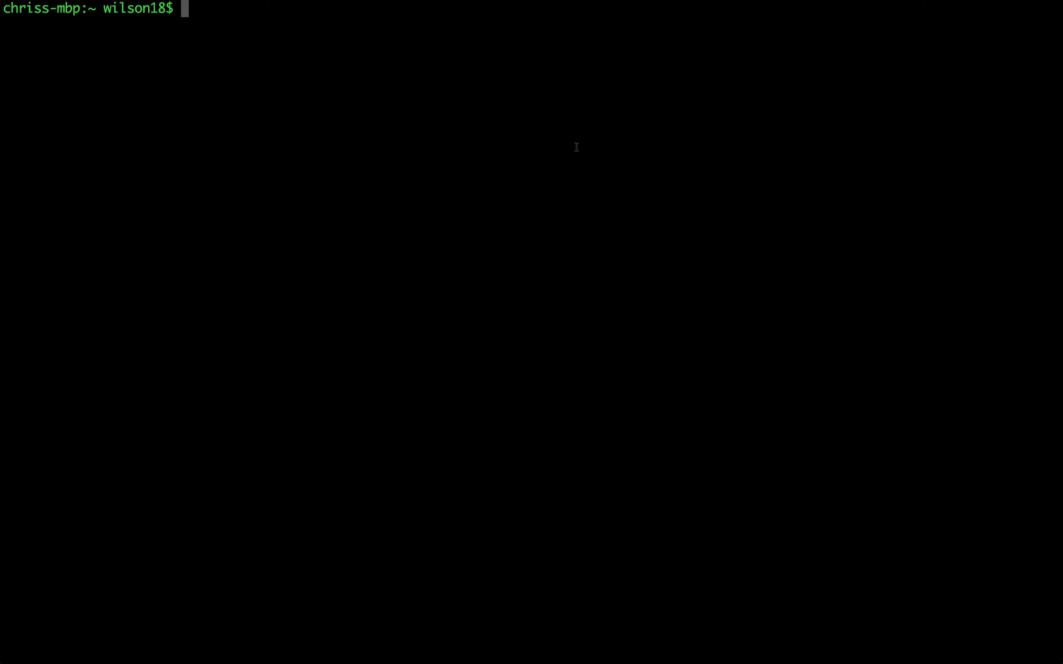
text(ssh)
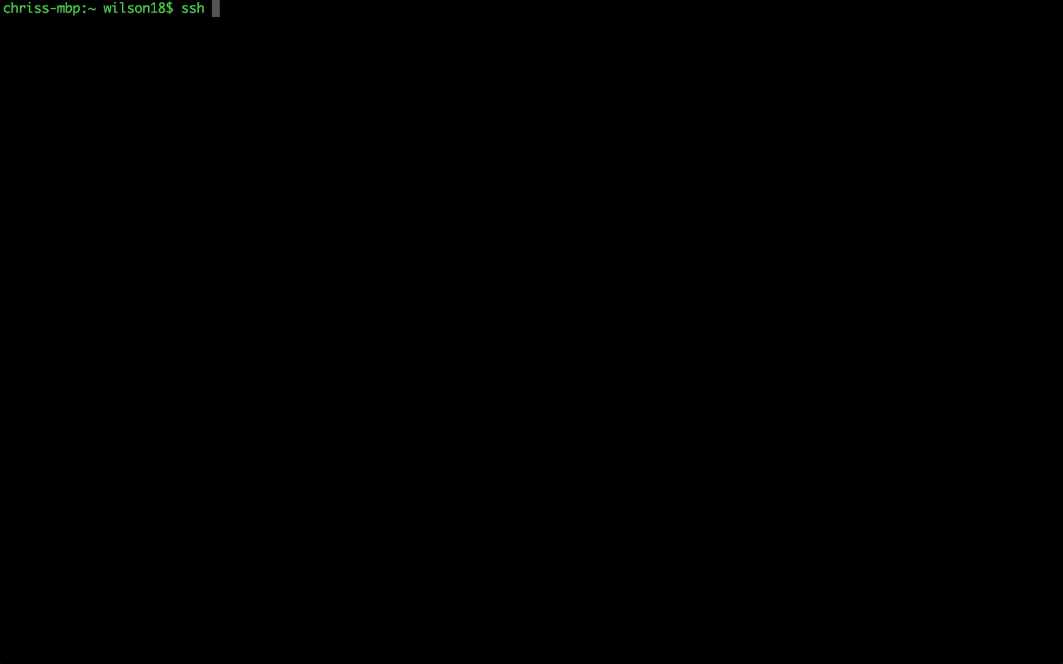
text(root)
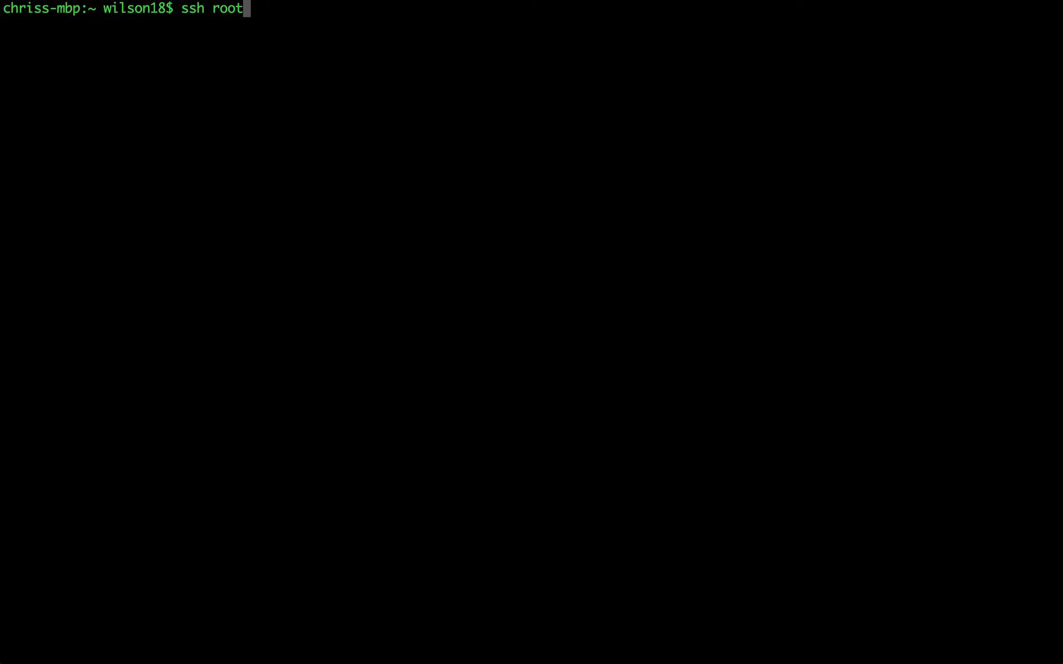
text(@)
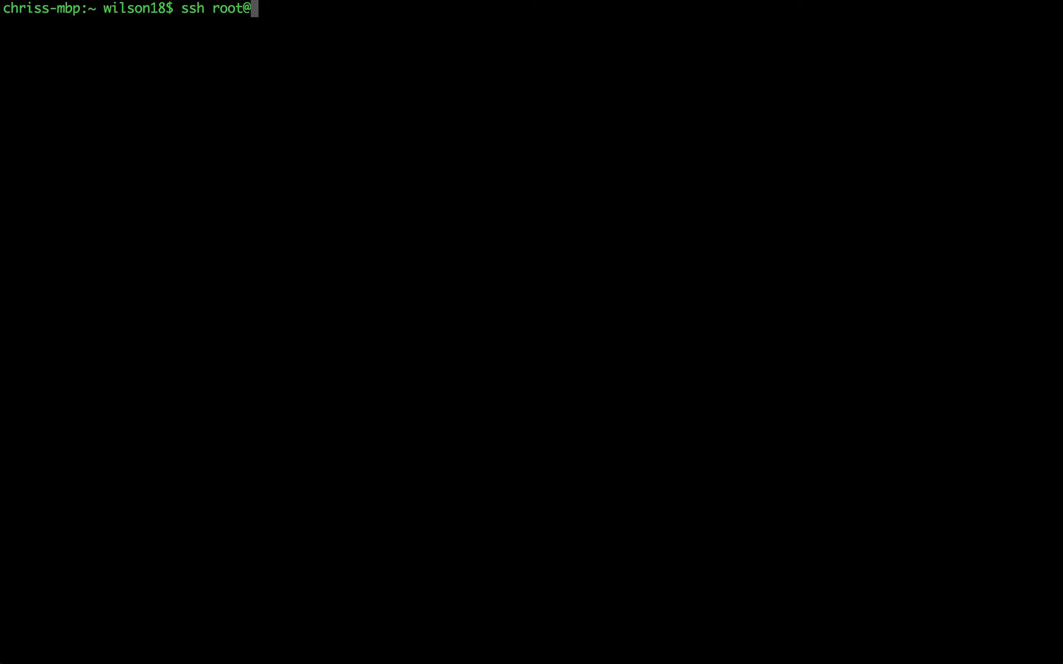
text(10.0.)
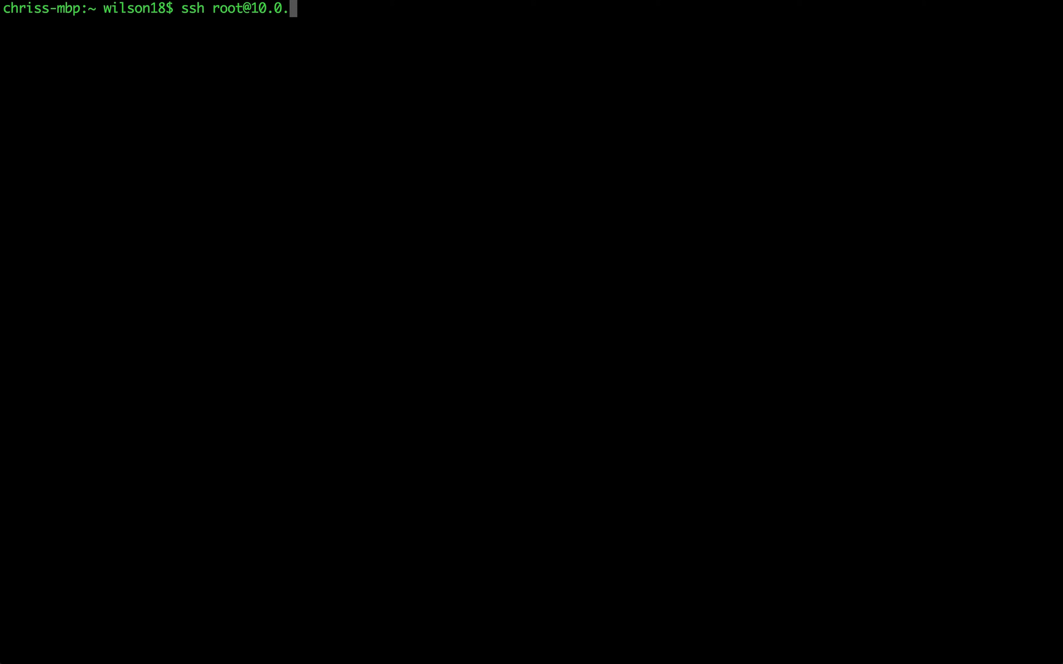
text(25.99)
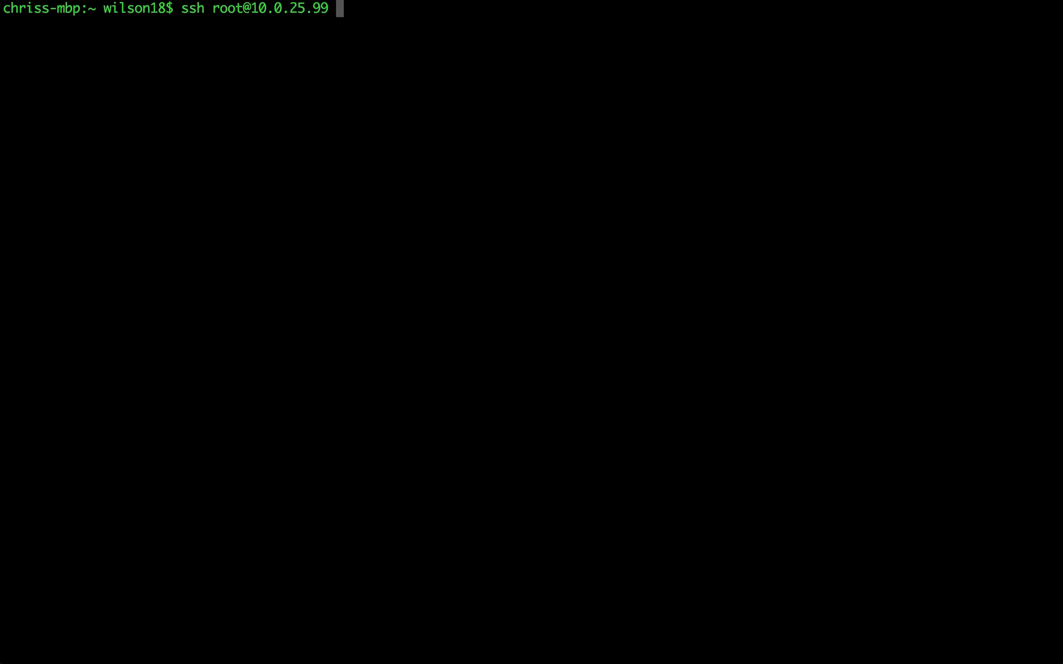
text(-)
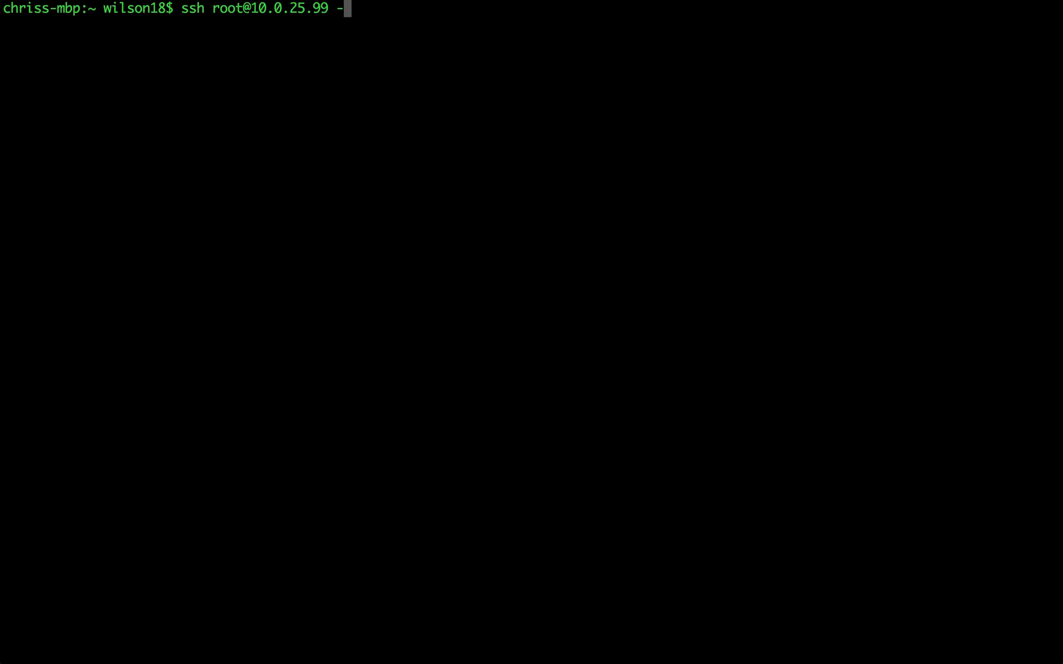
text(p)
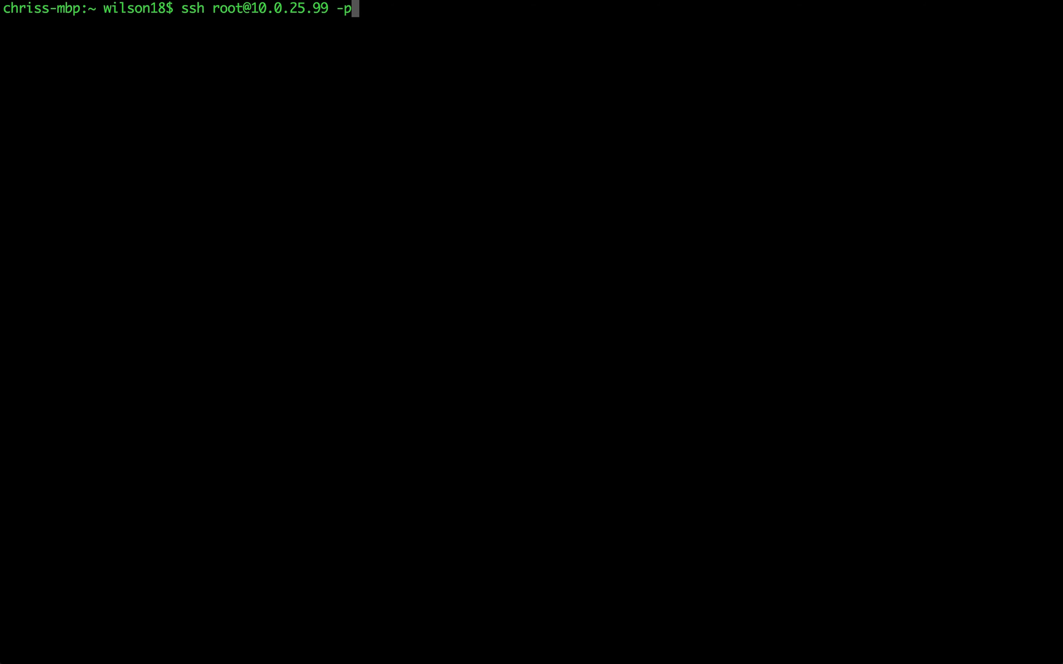
text(22)
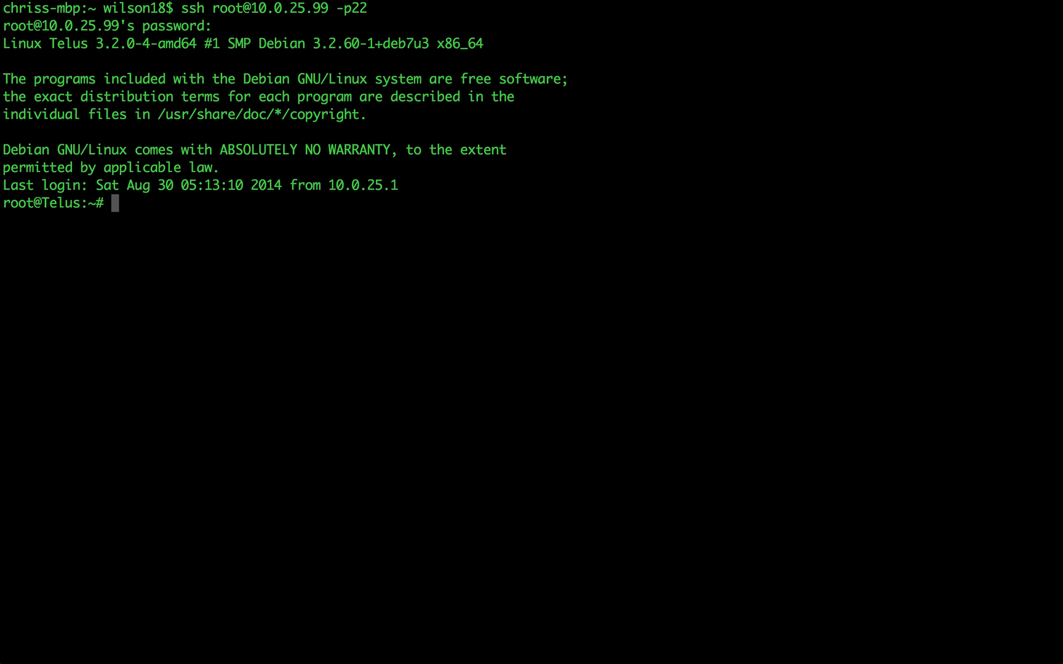
text(ifconfig)
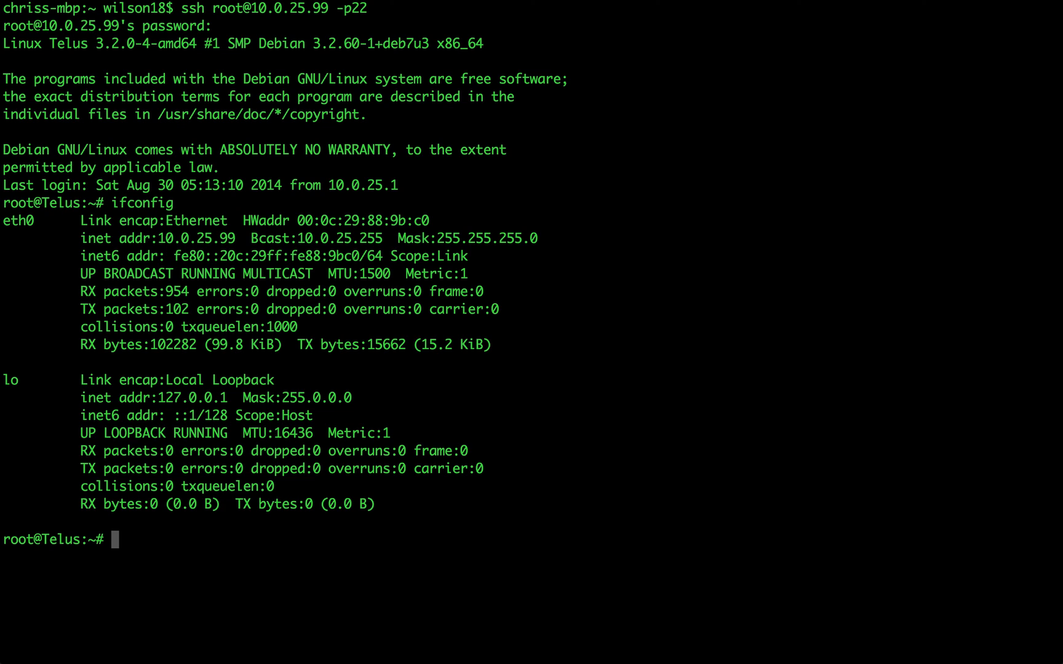
text(whoami)
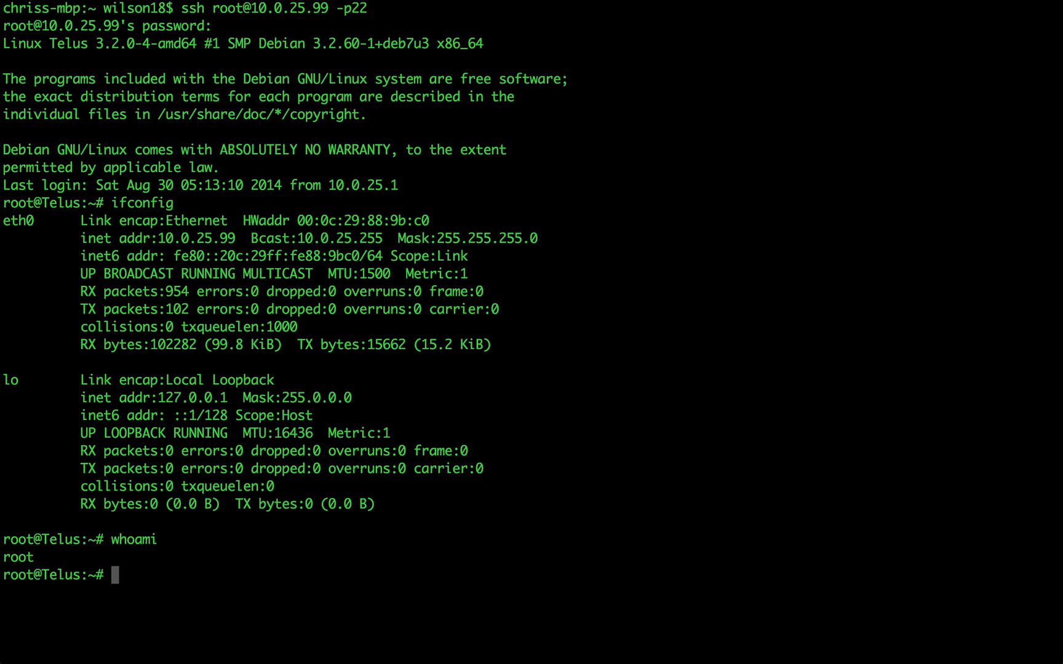
text(e)
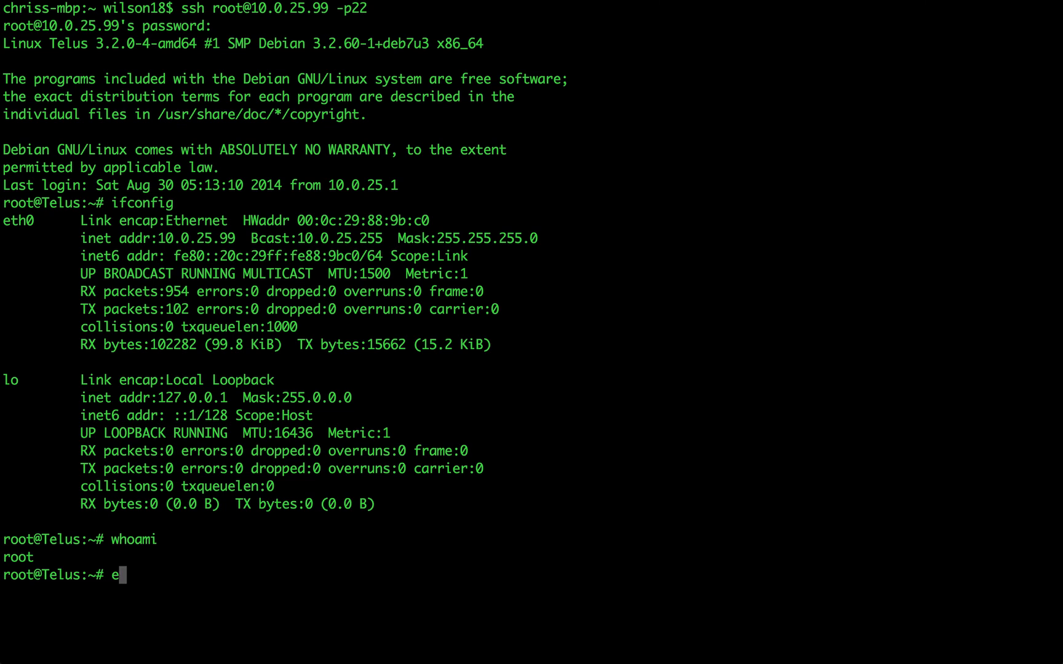